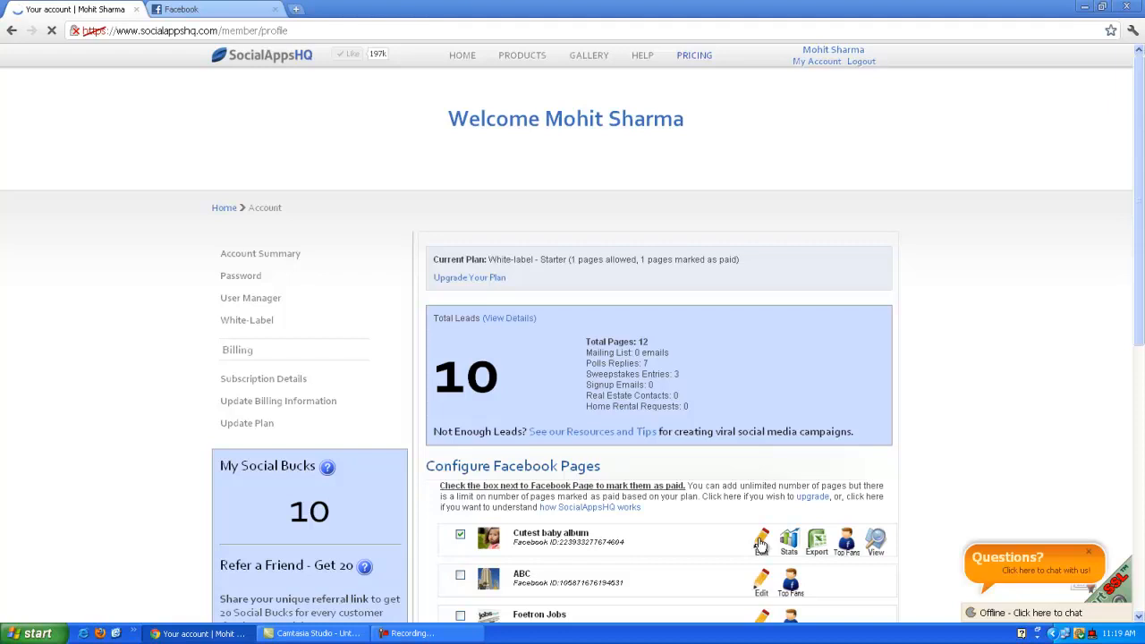
- Choose Edit for the 'Cutest baby album' page under Configure Facebook Pages
click(761, 541)
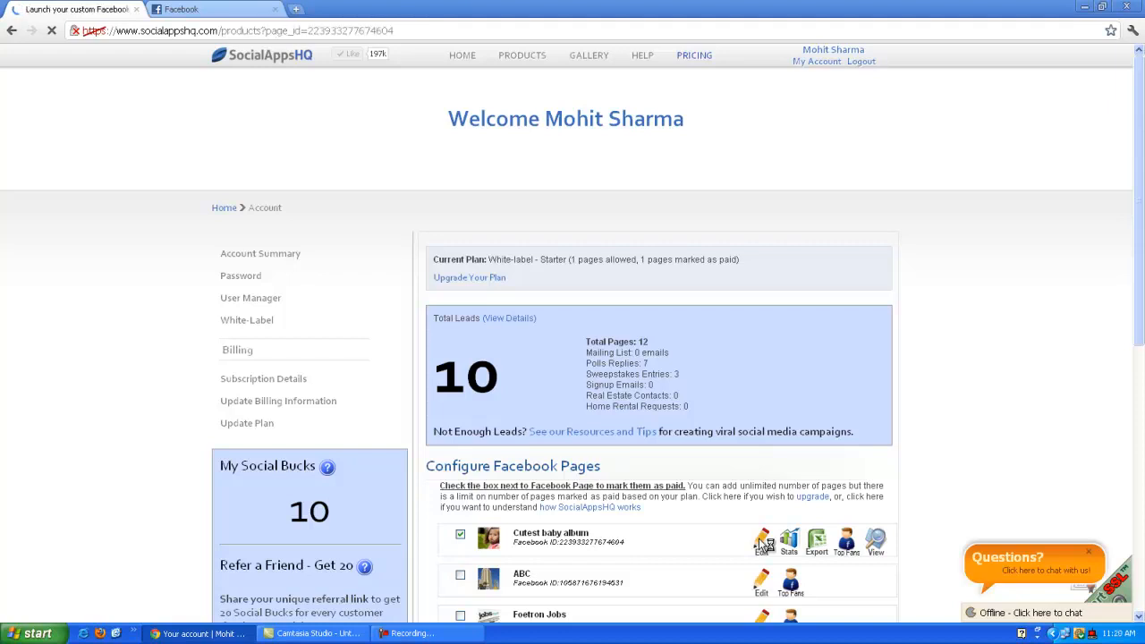
- Select the Discussion Tab app from the Cutest baby album page's app list
click(761, 541)
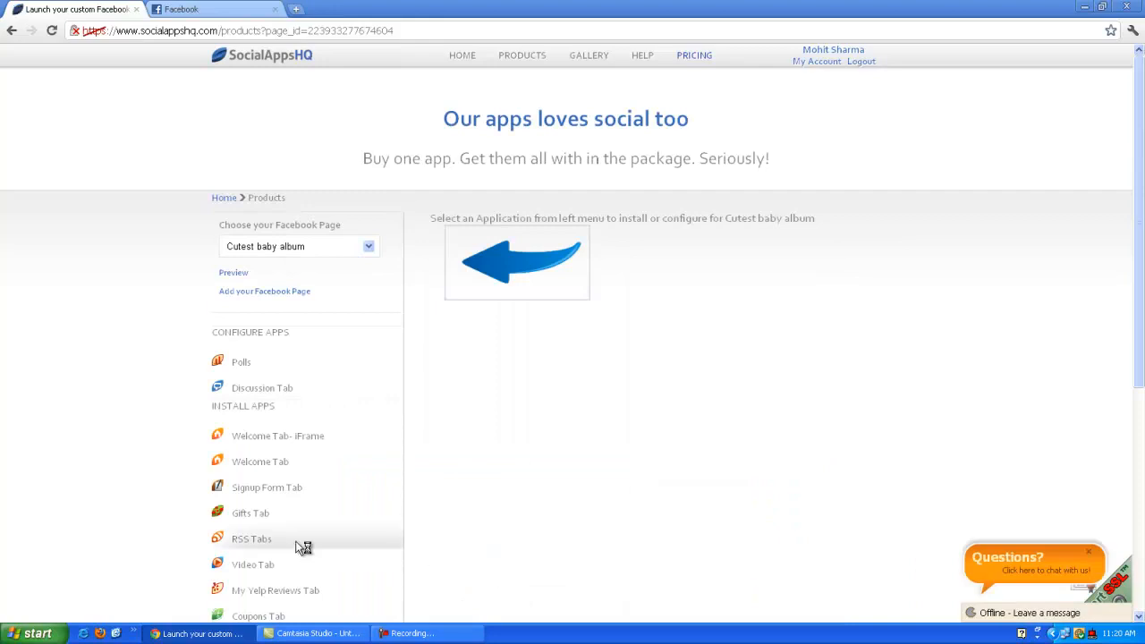
scroll(down, 3)
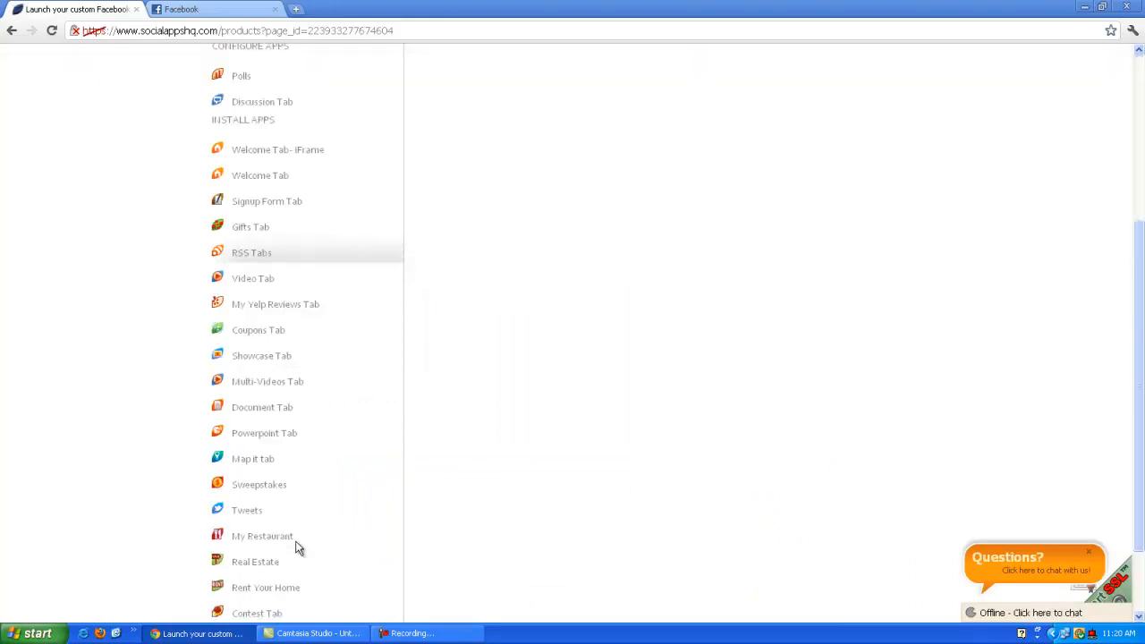
scroll(down, 3)
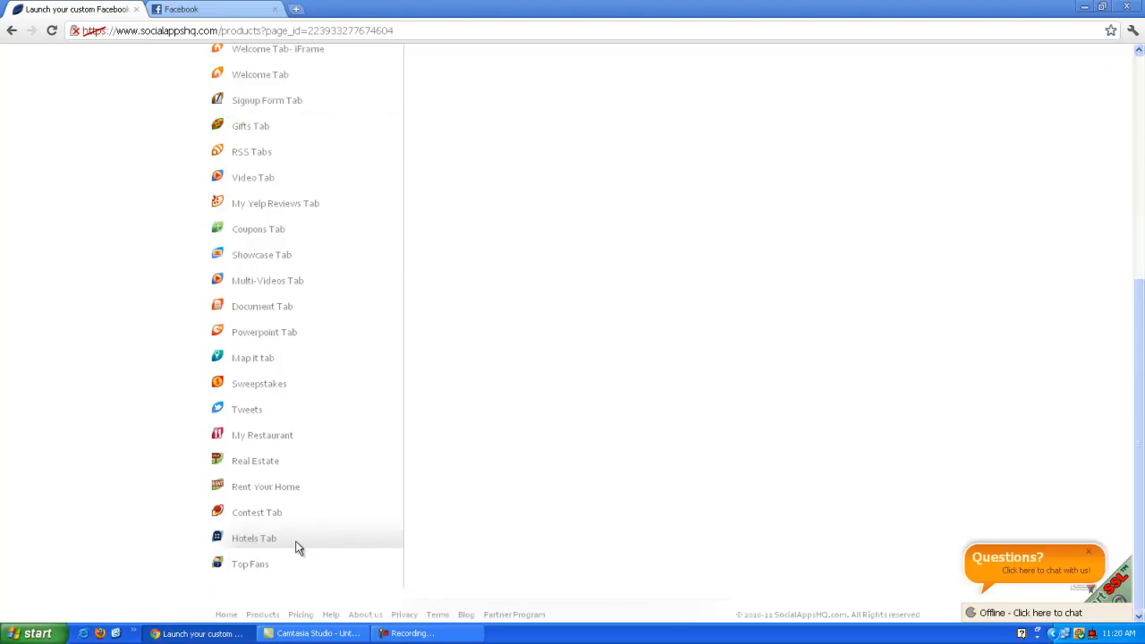
mouse_move(282, 498)
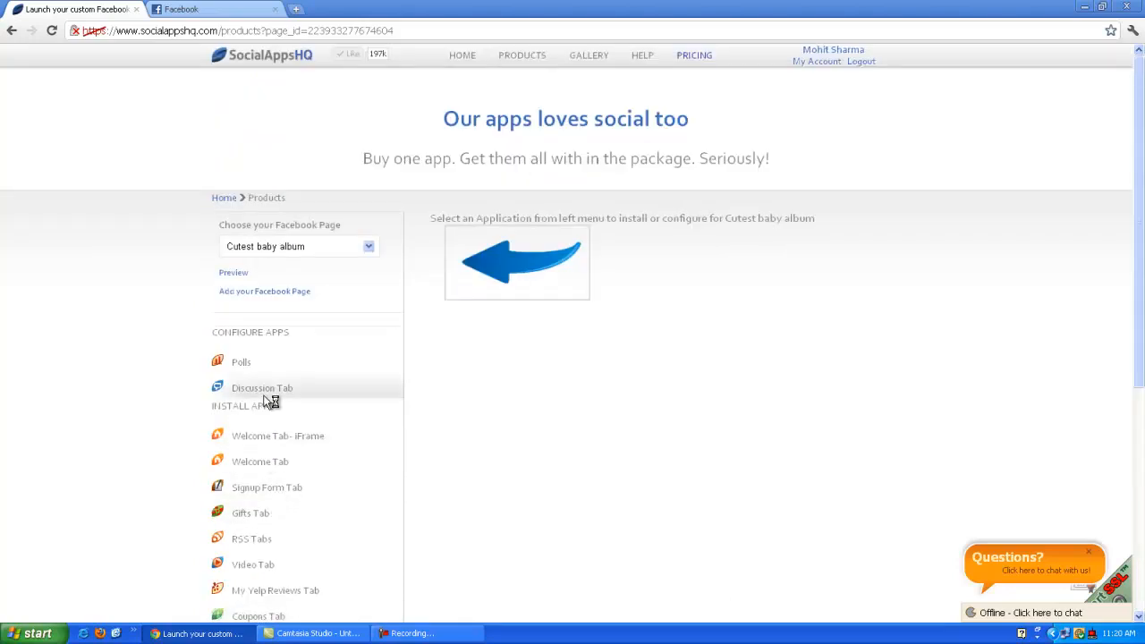
click(262, 387)
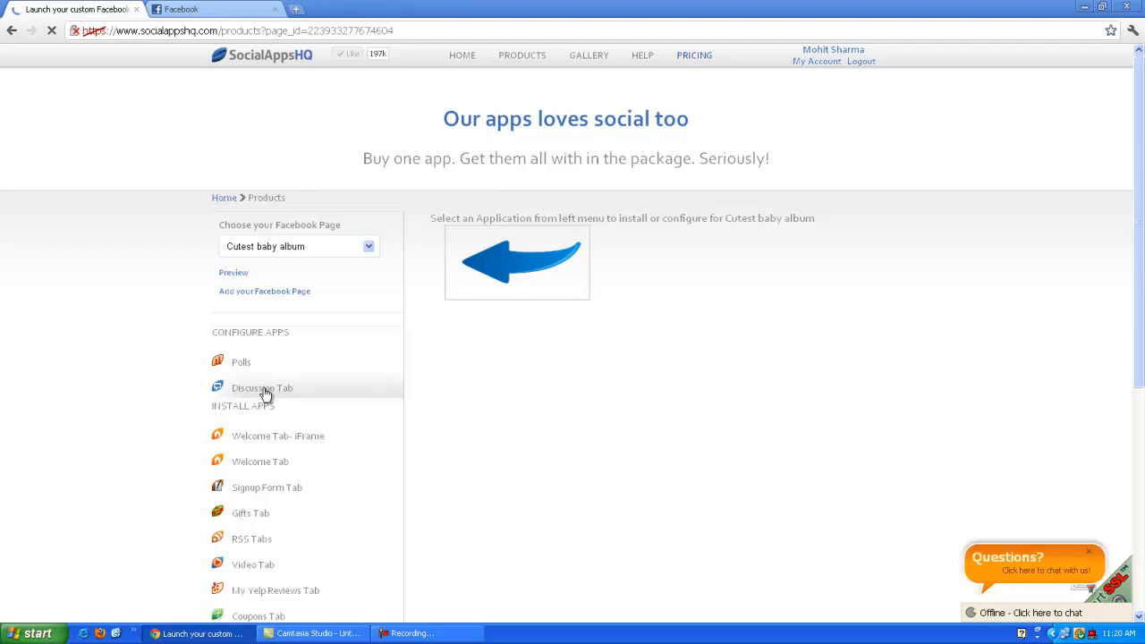
click(262, 387)
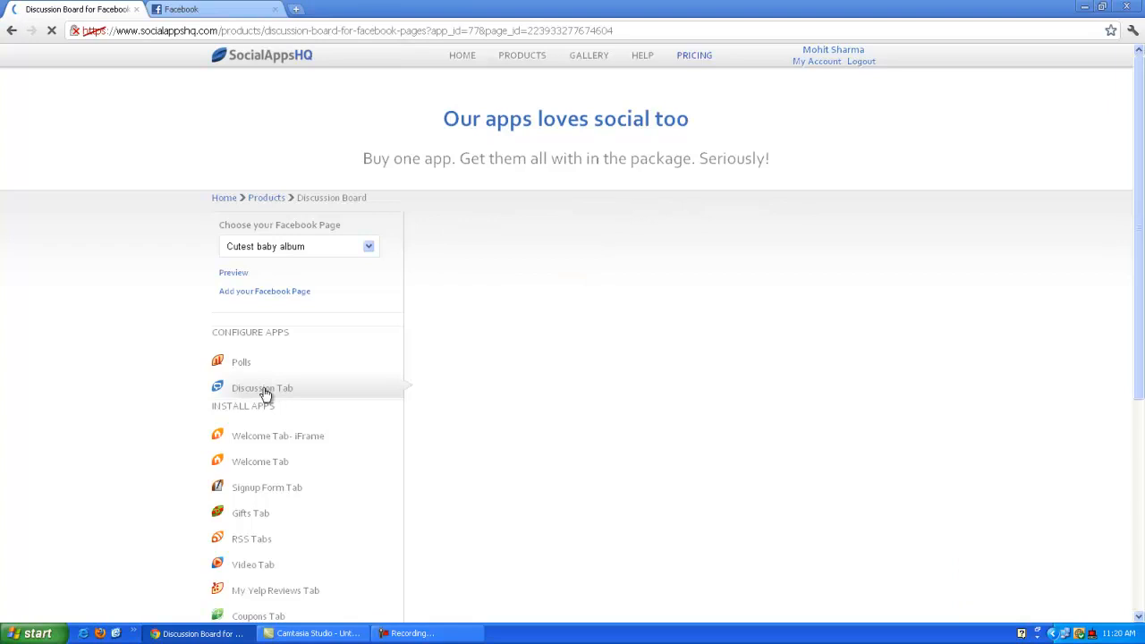
- Turn on the like gate and set the first baby photo as landing image
click(262, 387)
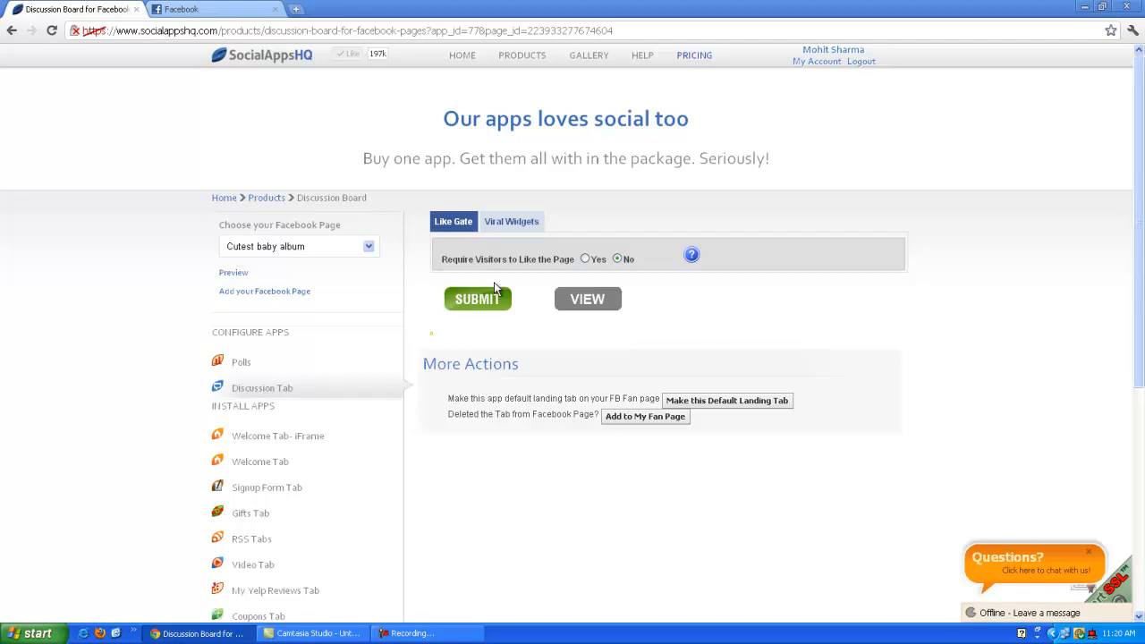
mouse_move(584, 258)
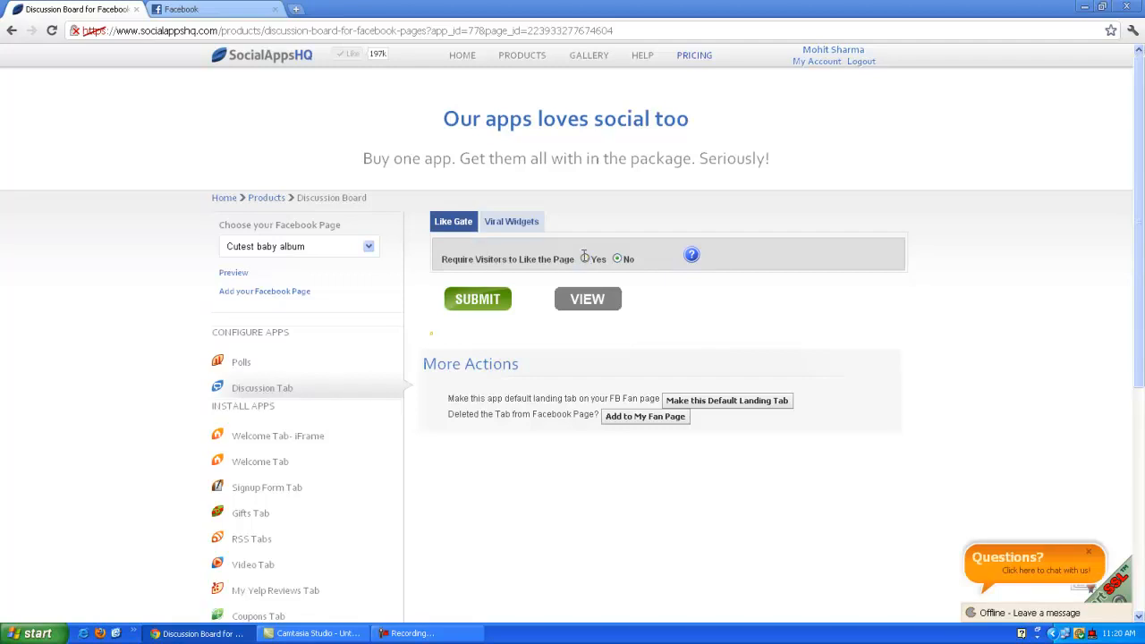
click(586, 258)
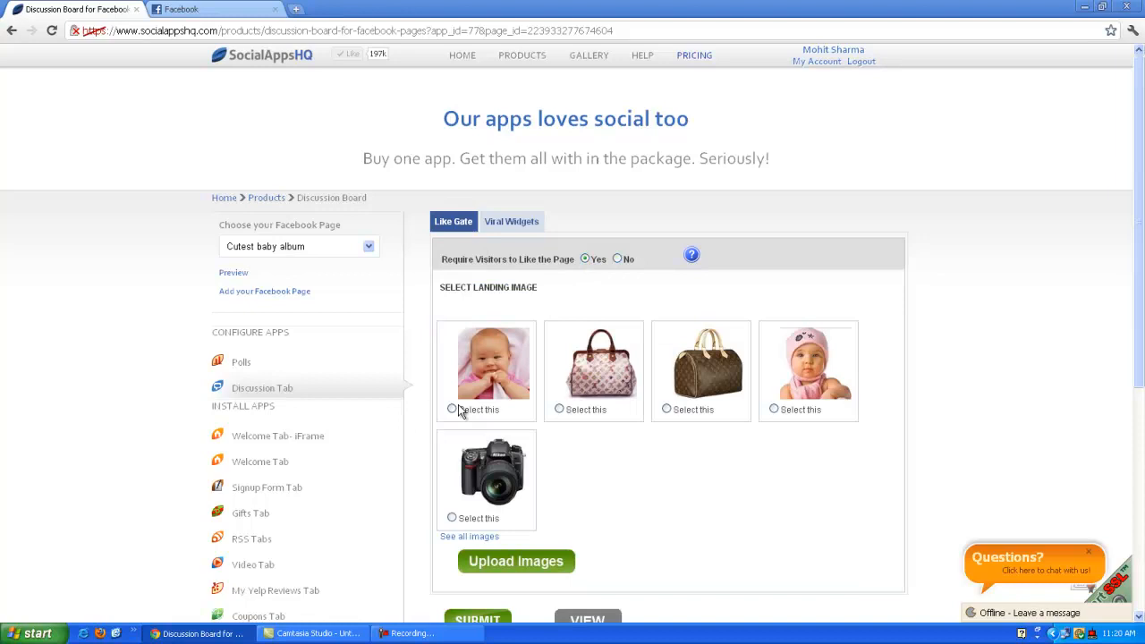
click(451, 410)
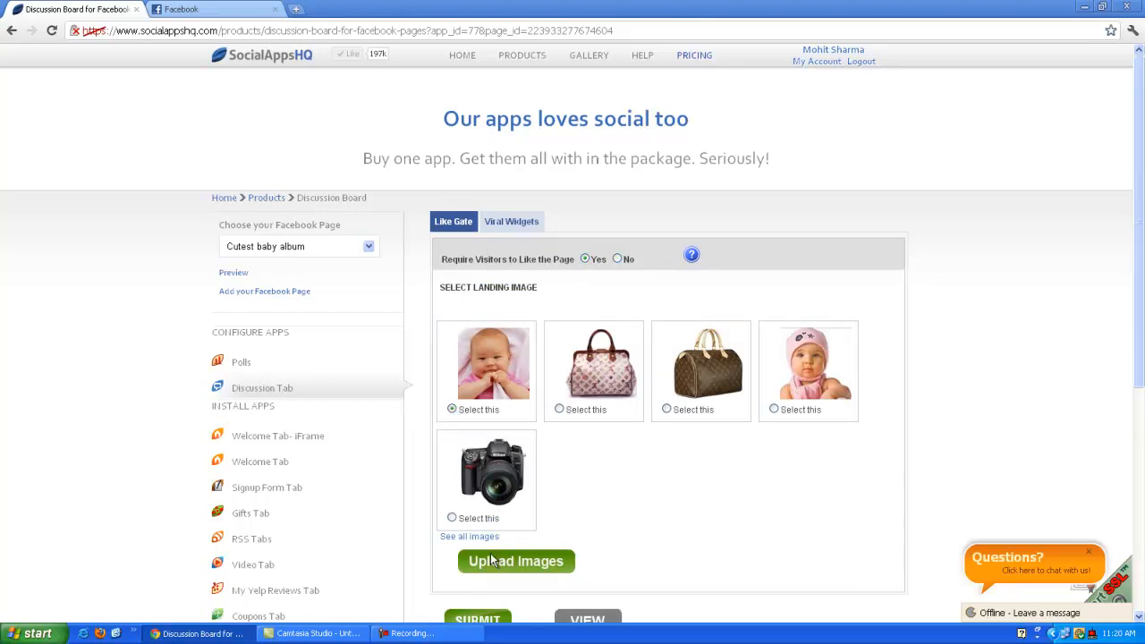
mouse_move(534, 388)
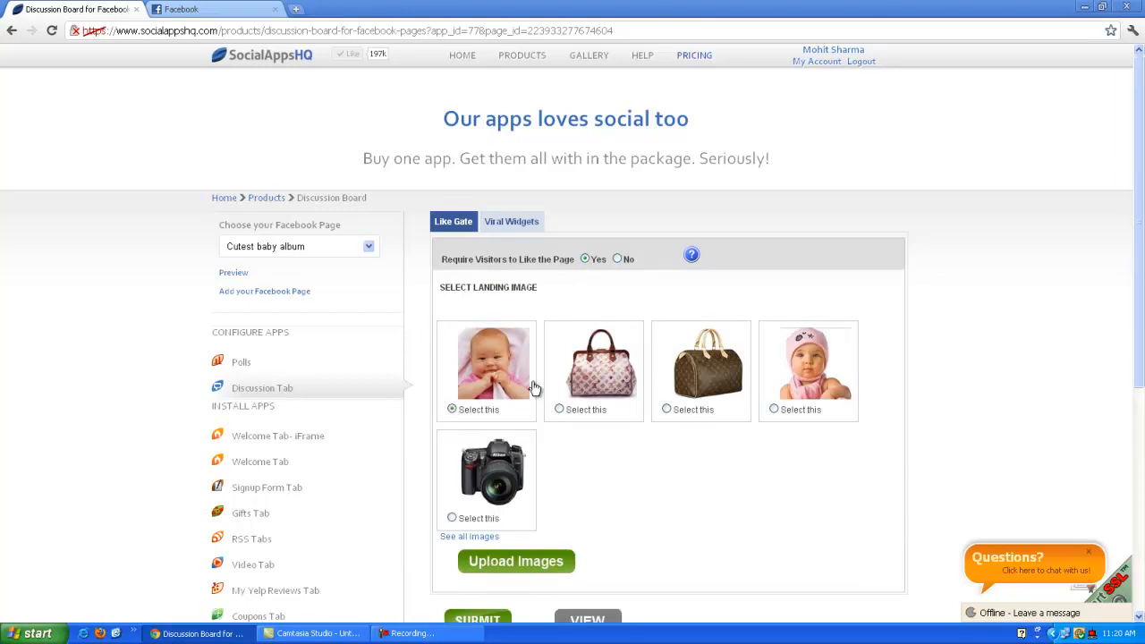
click(511, 221)
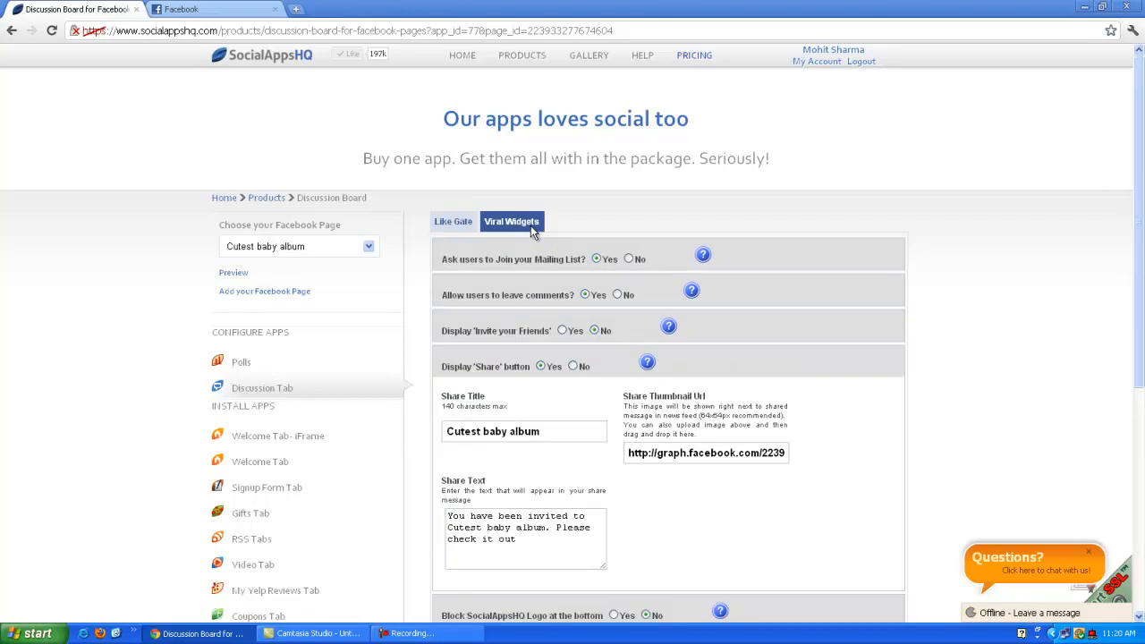
mouse_move(596, 264)
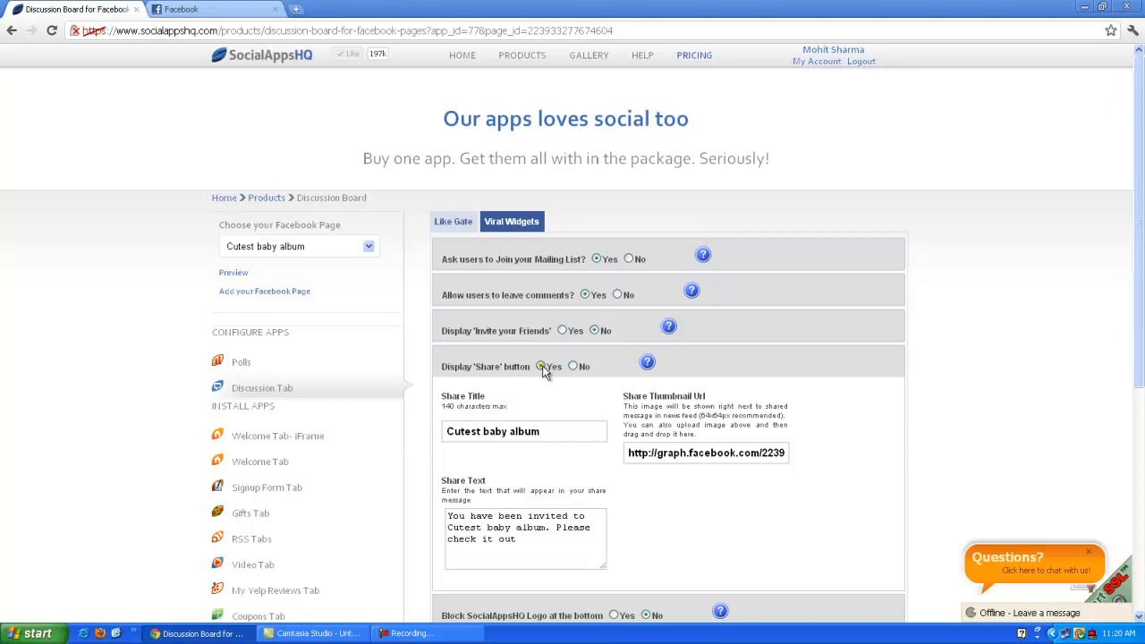
- Submit the Discussion Board settings after reviewing the Viral Widgets options
scroll(down, 3)
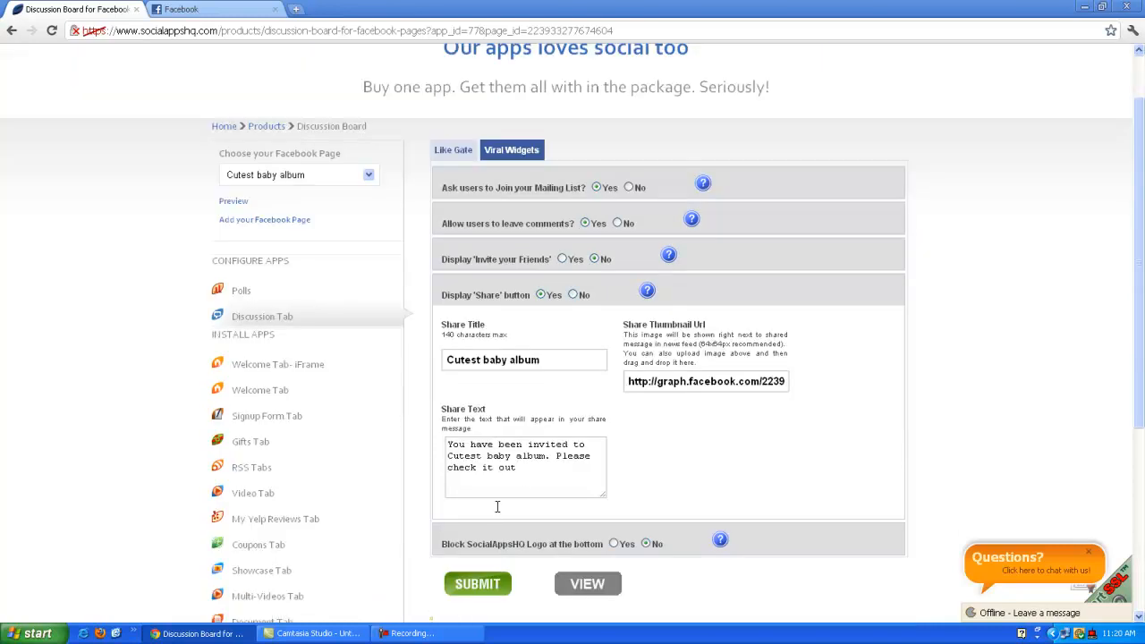
mouse_move(504, 474)
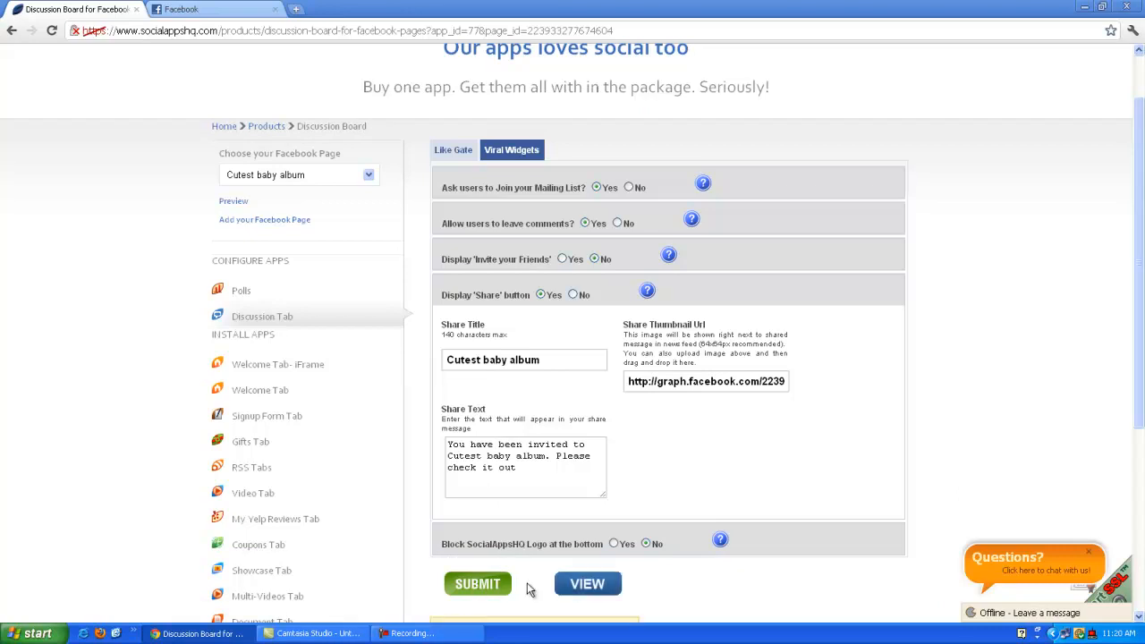
click(476, 583)
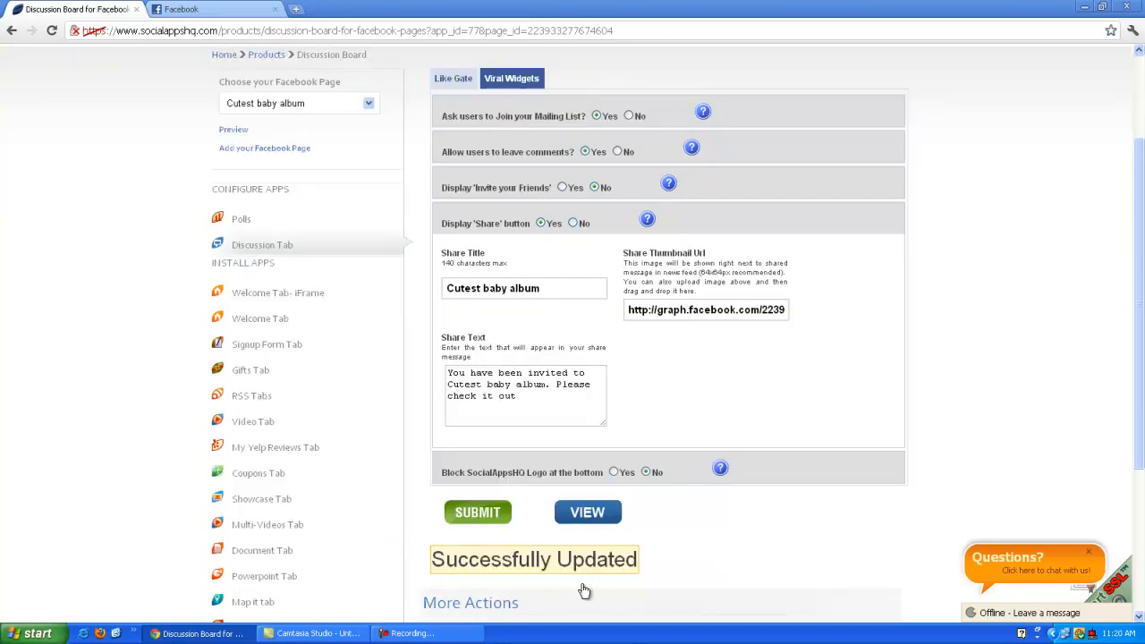
scroll(down, 3)
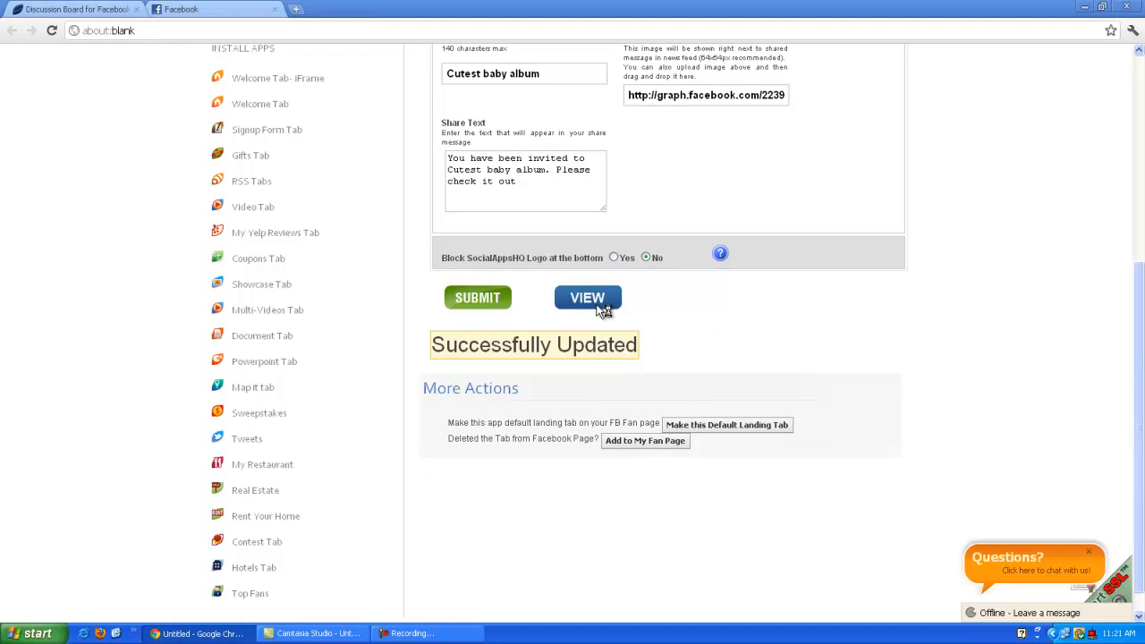
- View the page on Facebook and check the Discussions tab's General forum
click(587, 297)
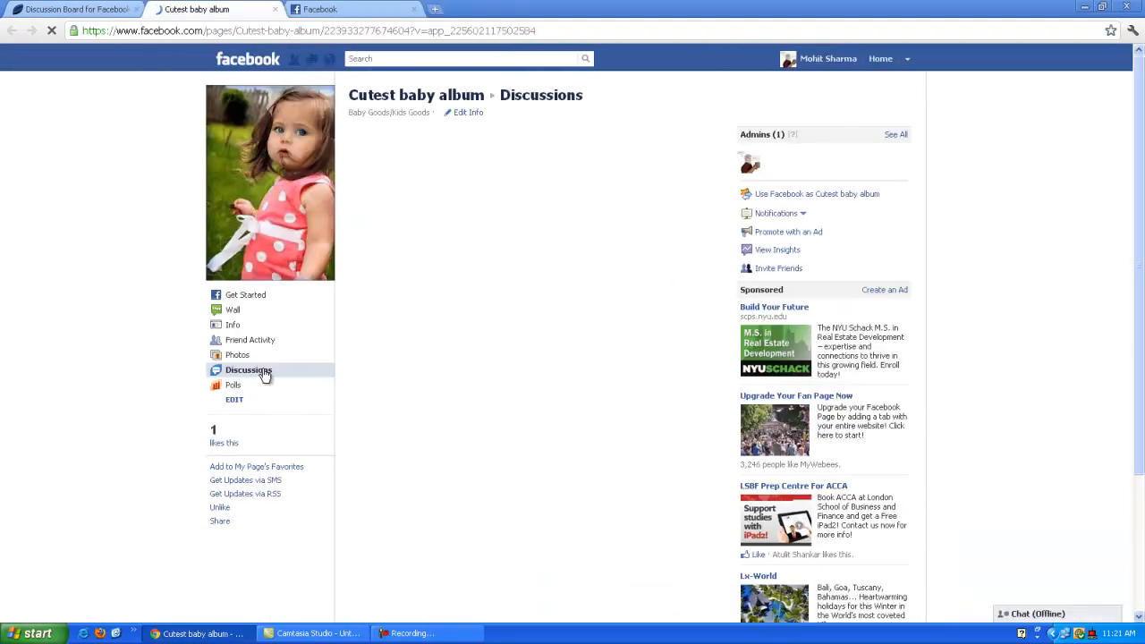
click(249, 370)
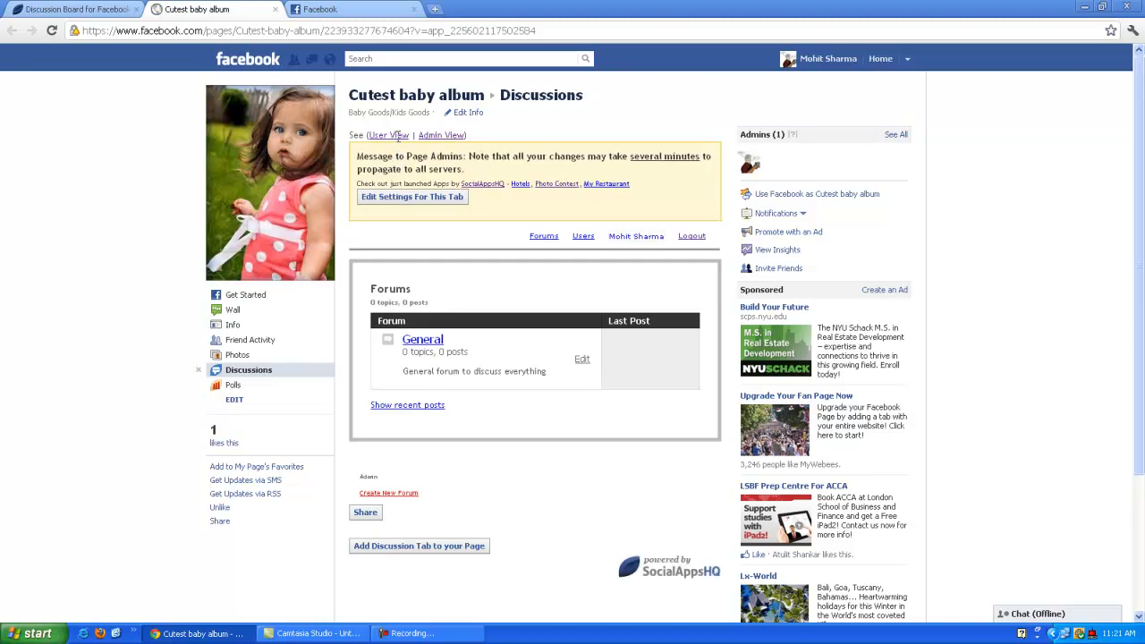
scroll(down, 3)
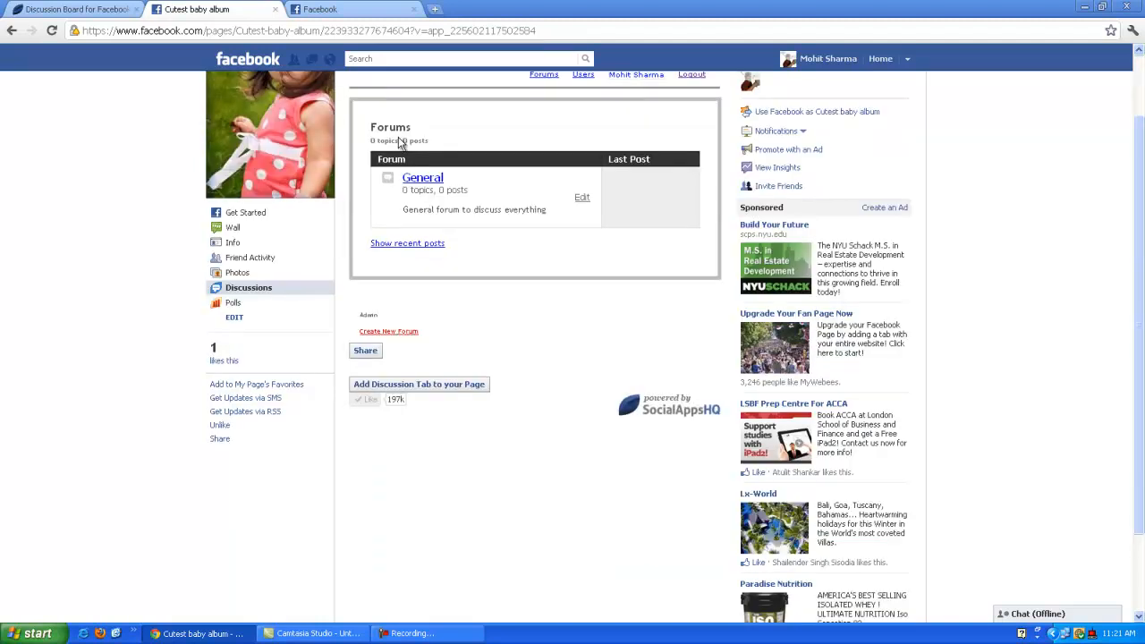
mouse_move(397, 335)
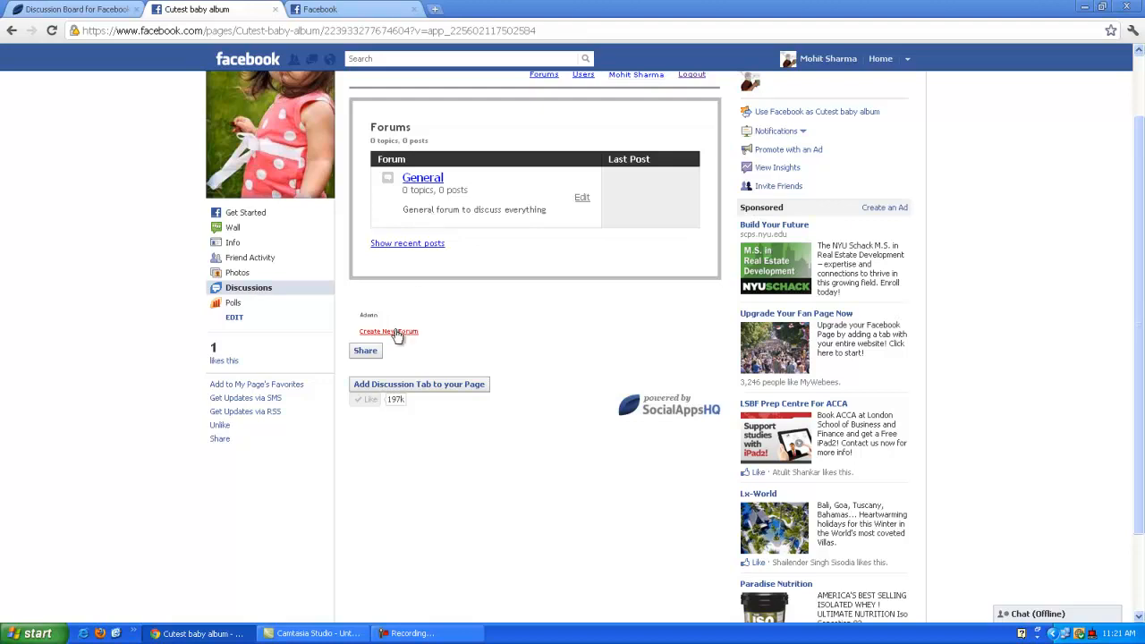
mouse_move(430, 388)
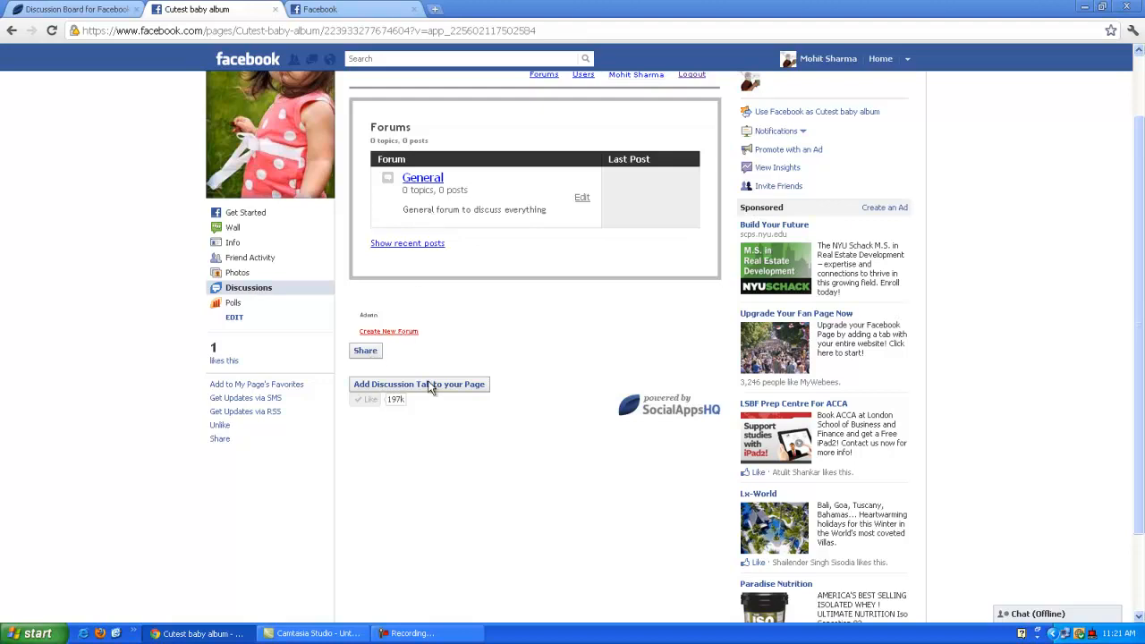